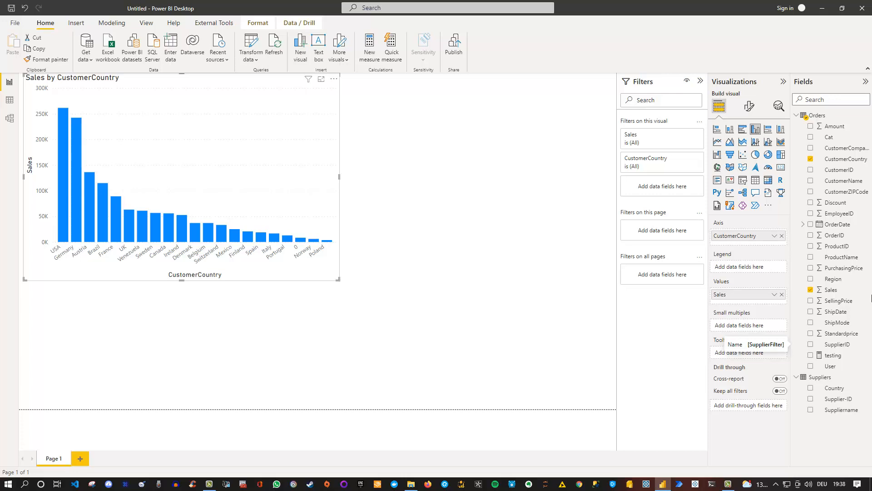
mouse_move(709, 271)
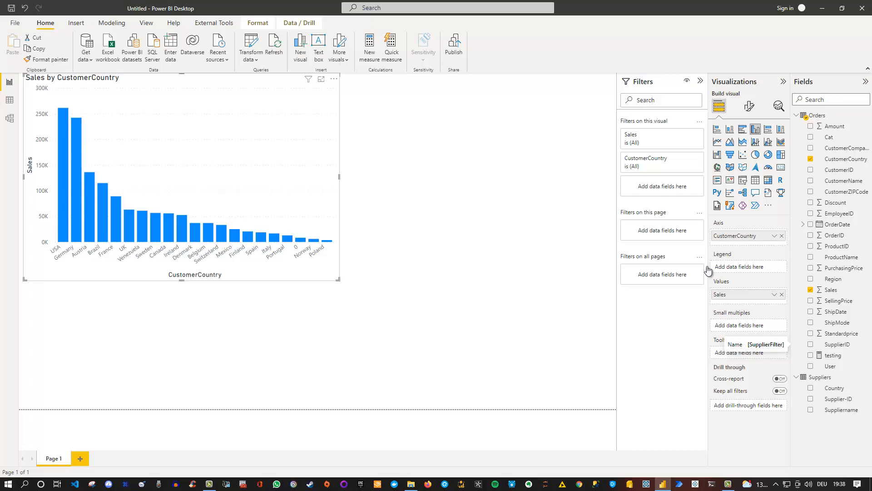
mouse_move(108, 167)
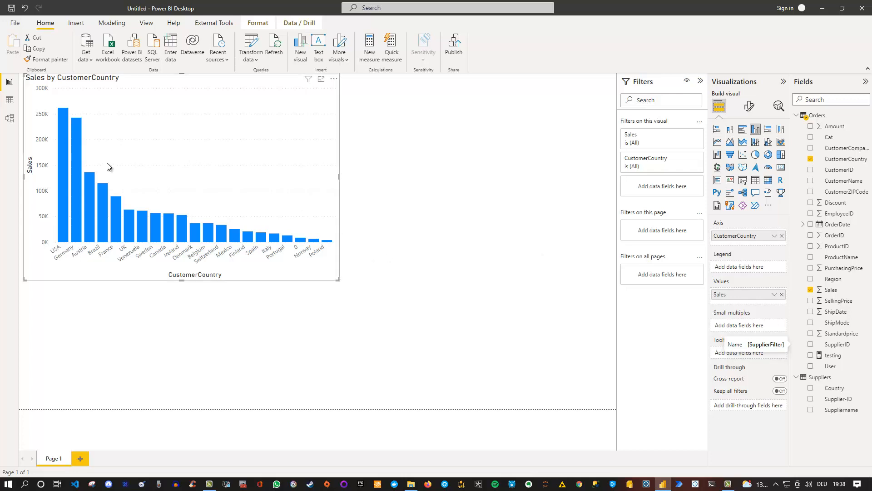
mouse_move(140, 137)
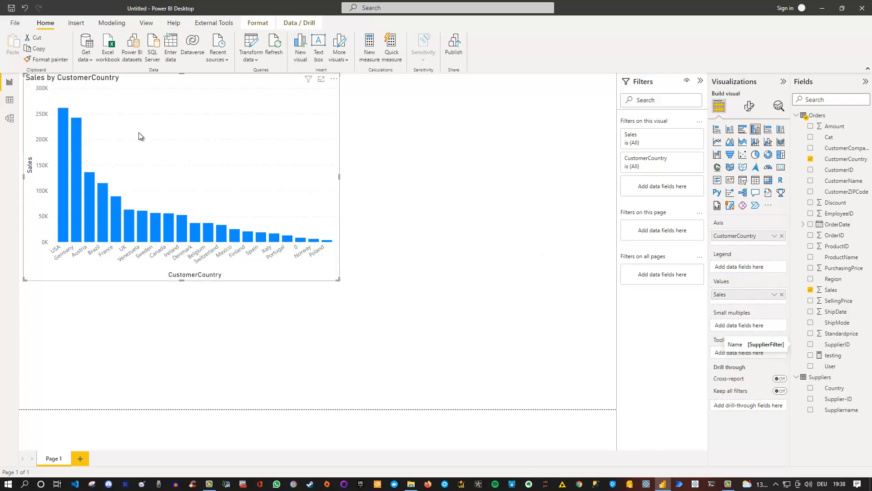
mouse_move(276, 259)
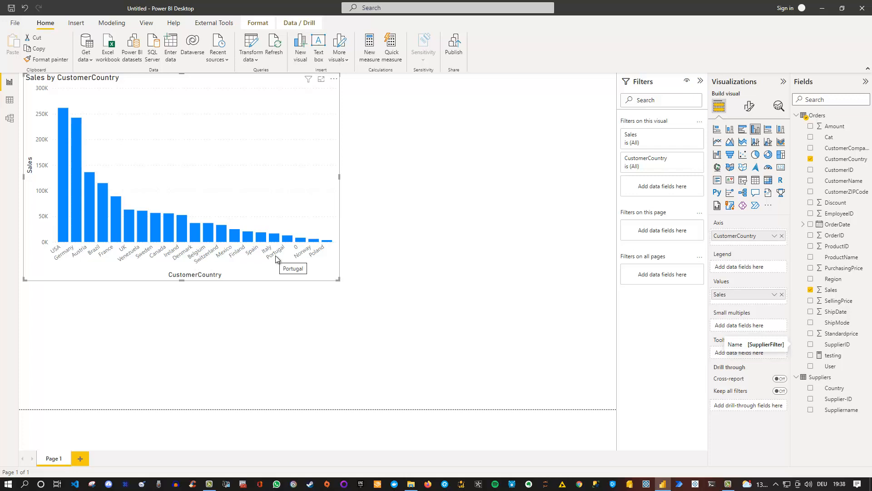
mouse_move(343, 263)
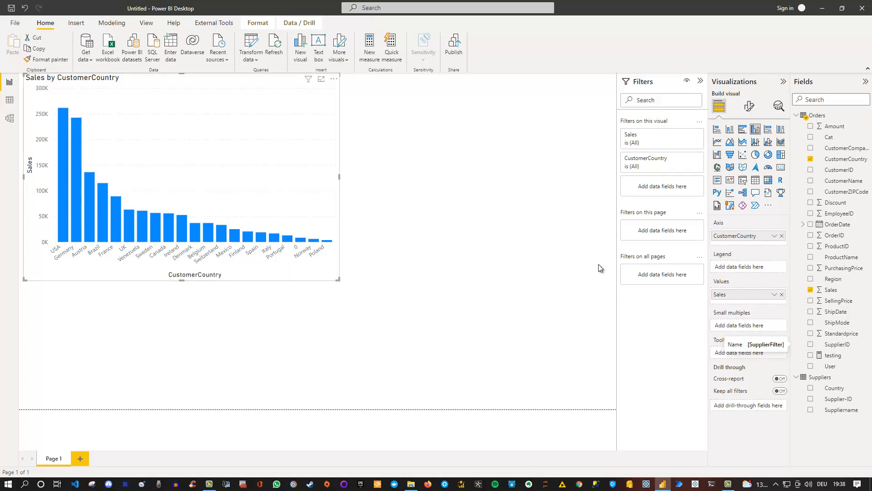
mouse_move(764, 229)
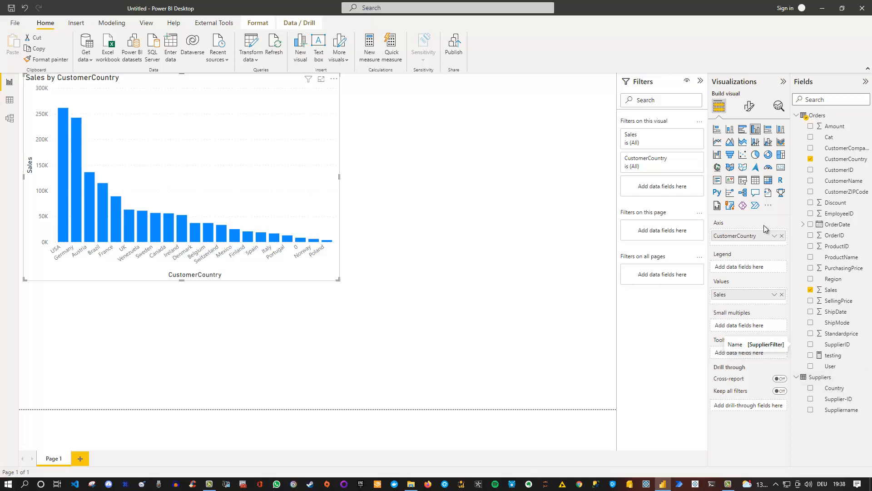
Step: Add a Suppliername slicer beside the Sales by CustomerCountry chart
left_click(742, 154)
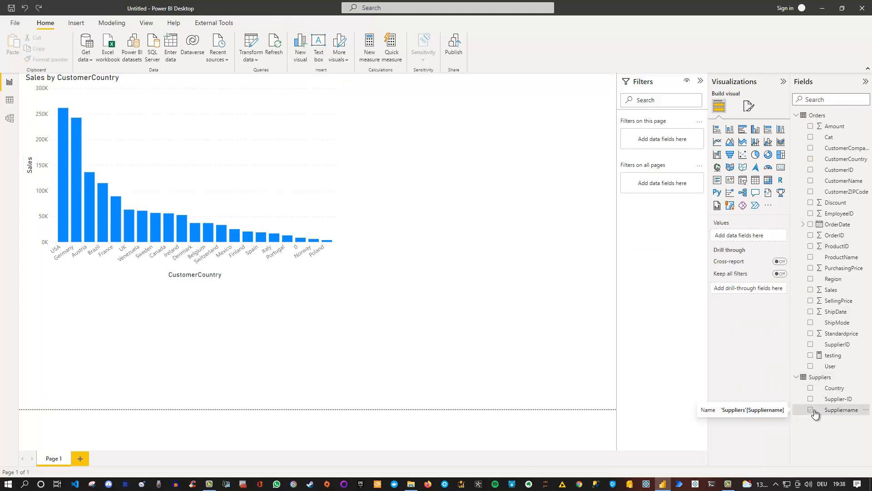
left_click(811, 410)
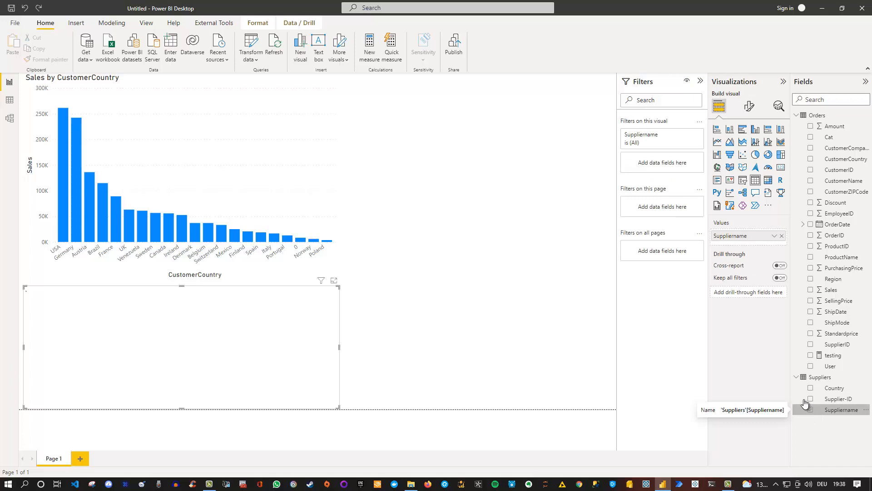
left_click(811, 410)
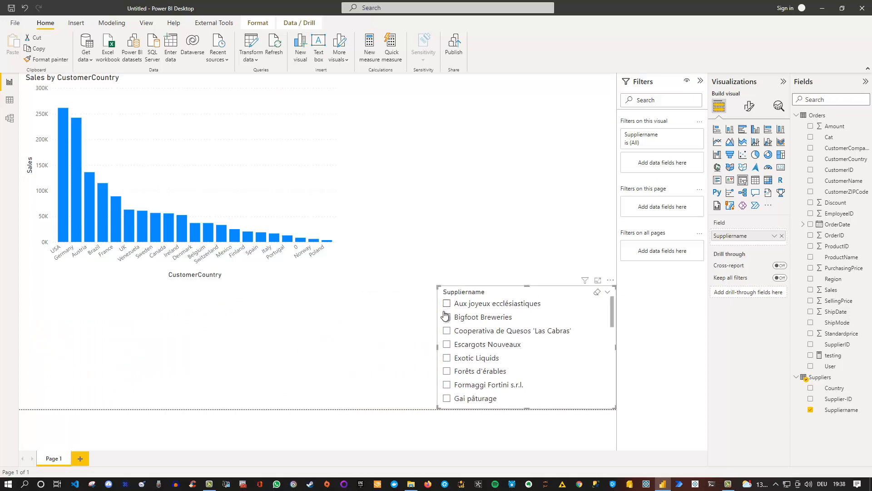
left_click(446, 303)
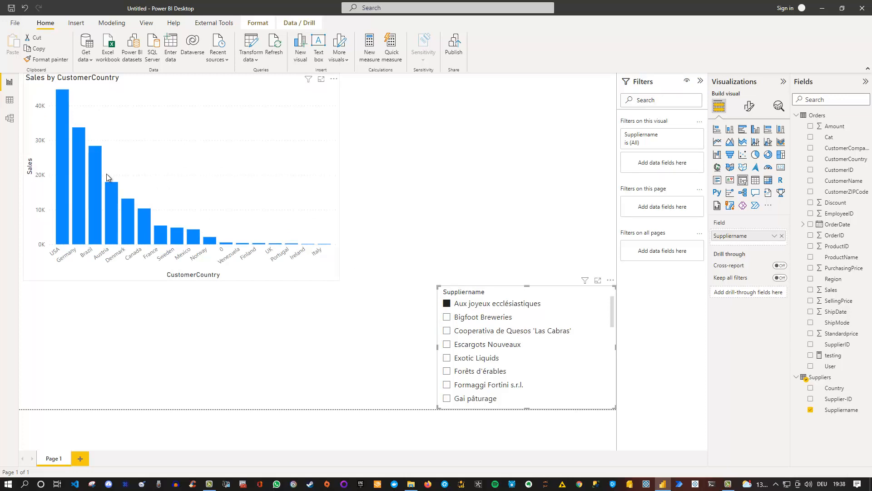
mouse_move(129, 176)
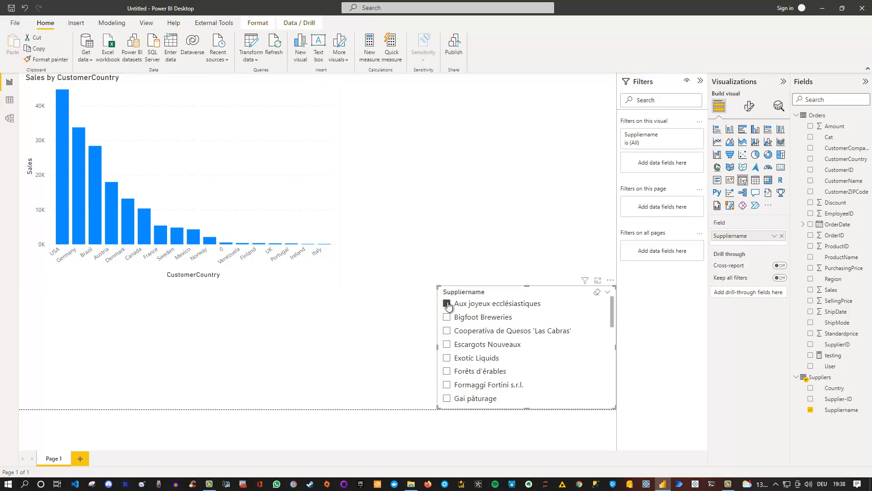
left_click(446, 303)
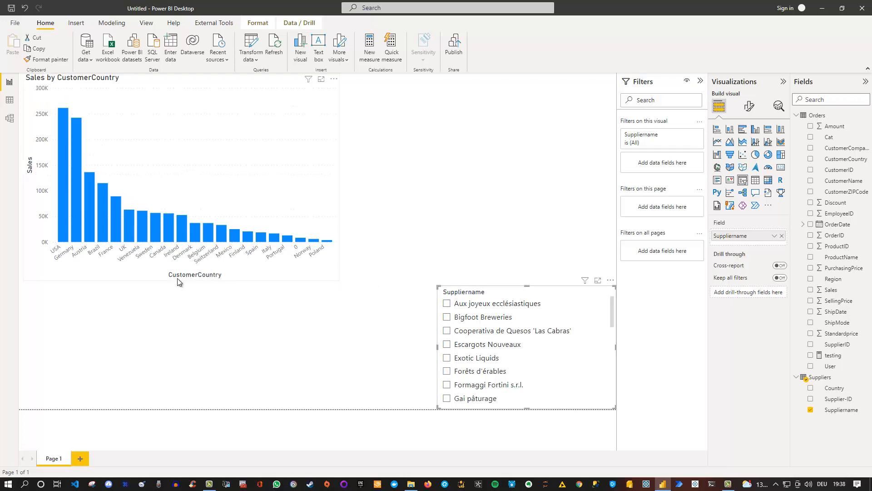
mouse_move(325, 242)
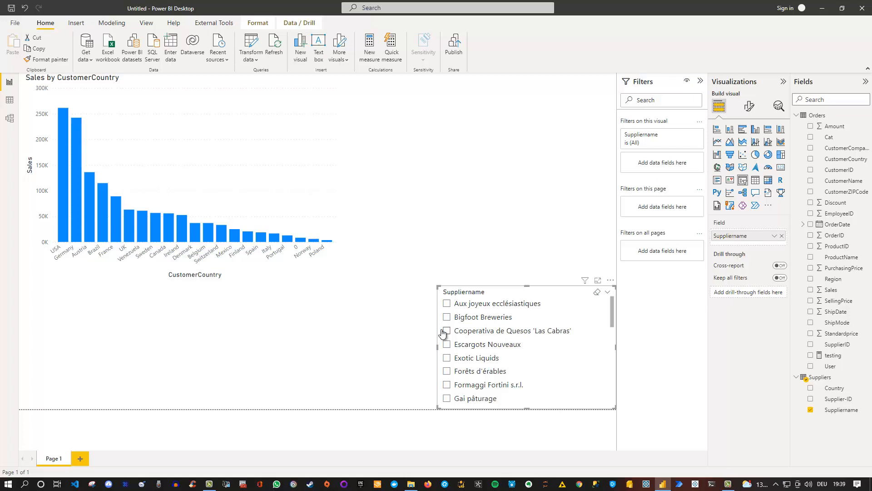
mouse_move(448, 329)
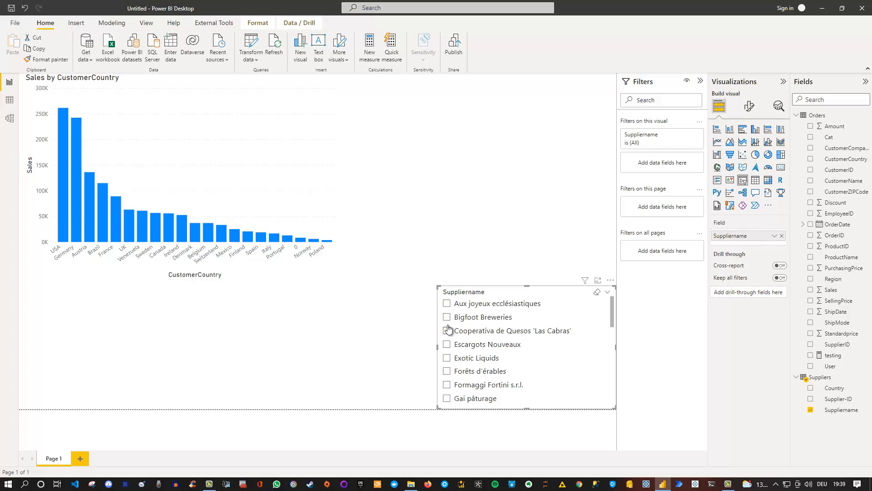
mouse_move(442, 368)
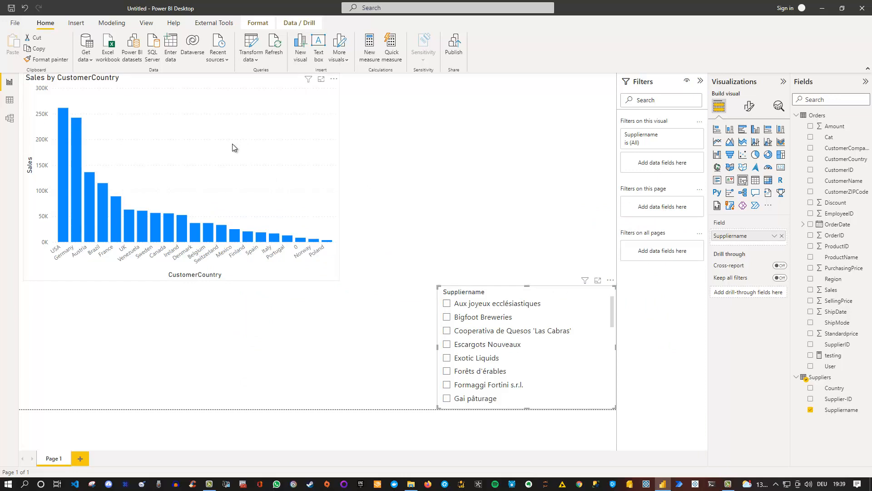
mouse_move(281, 152)
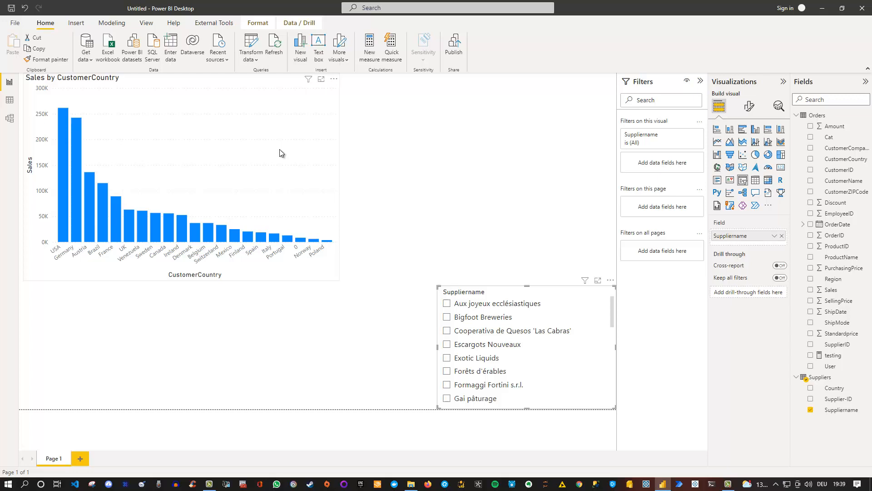
Step: Create a new empty measure in the Orders table
right_click(819, 115)
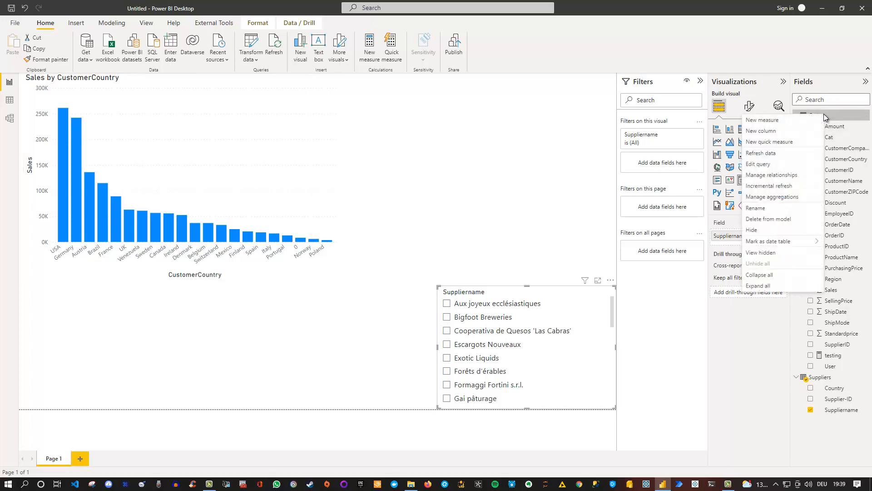
mouse_move(90, 16)
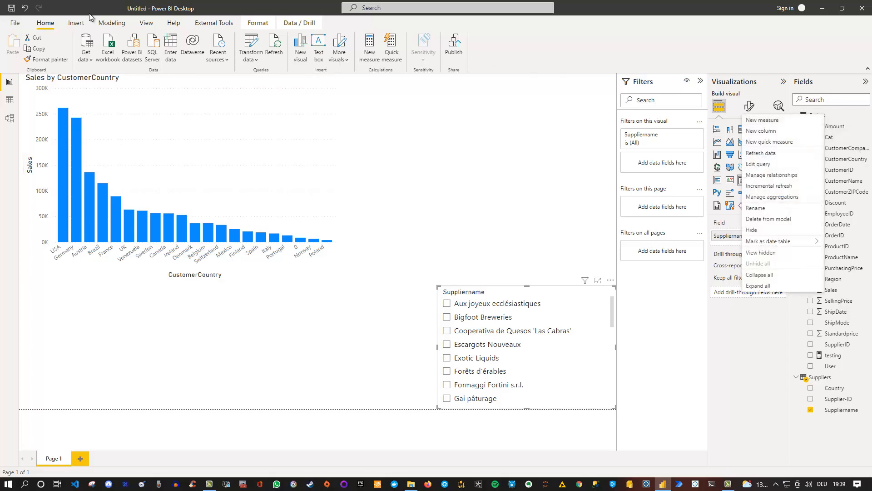
mouse_move(97, 26)
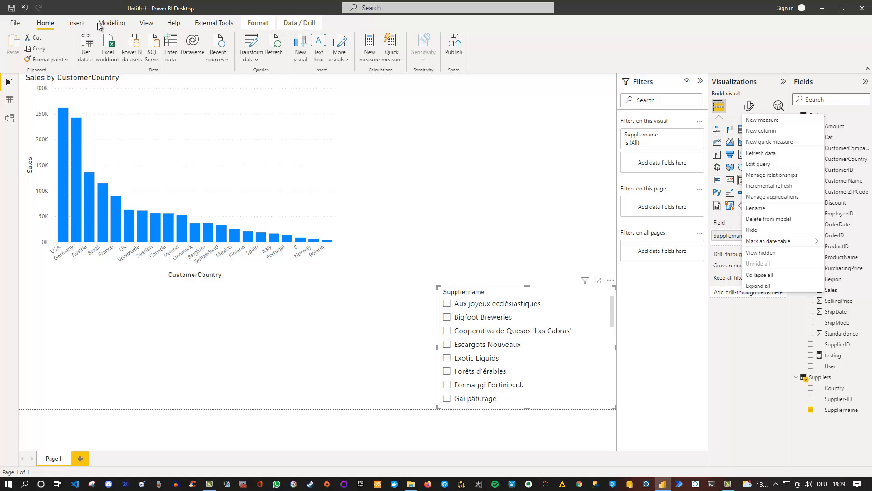
mouse_move(802, 114)
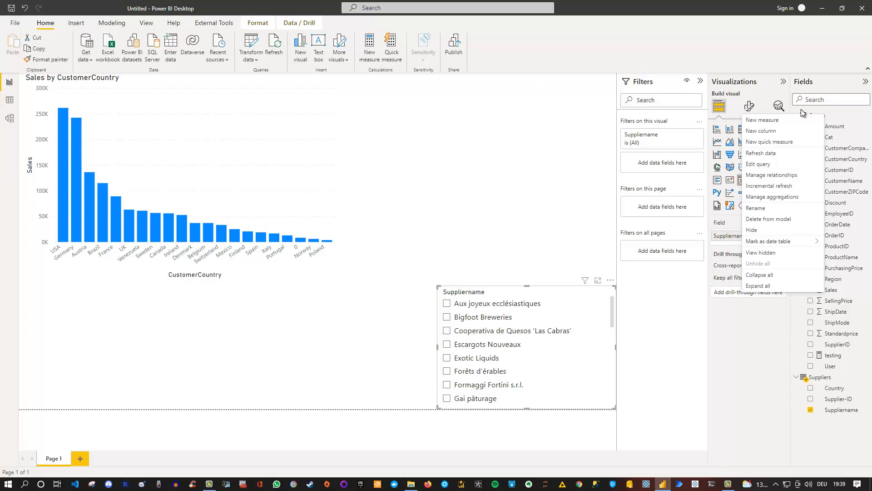
left_click(388, 178)
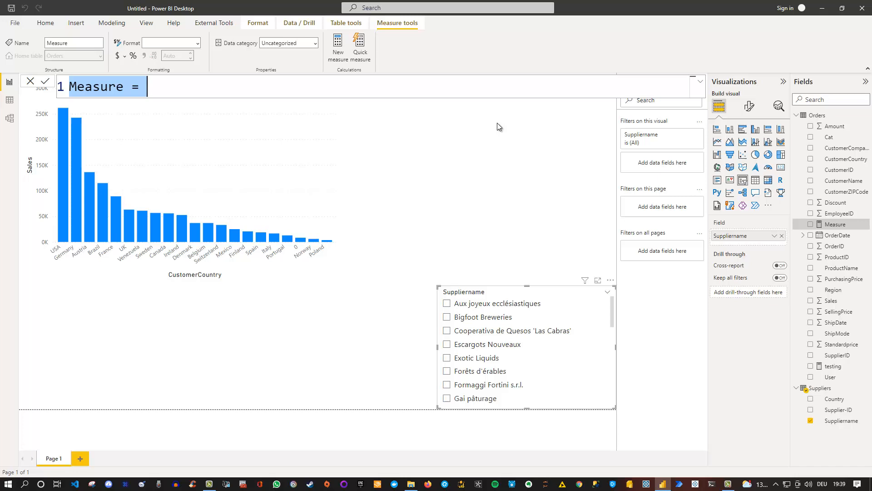
Step: Write Supplierfiltered = INT(ISFILTERED(Suppliers[Suppliername])) in the formula bar
type("Supplierfilterd")
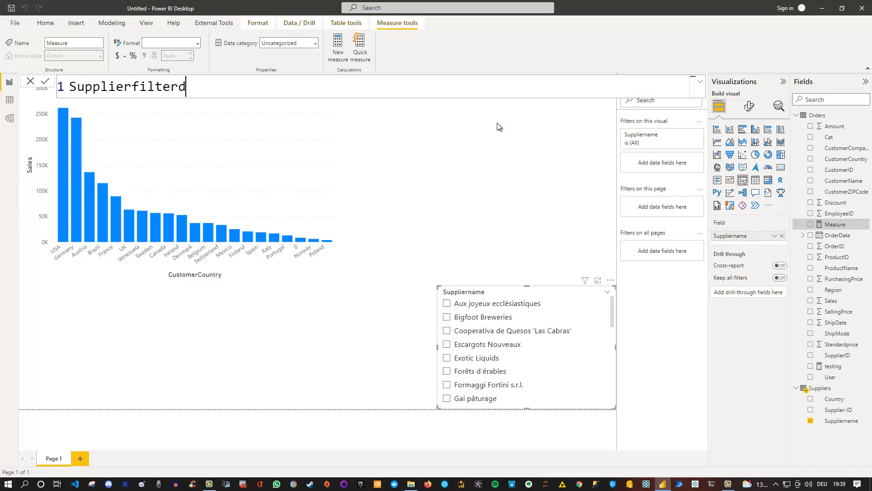
type("ed =")
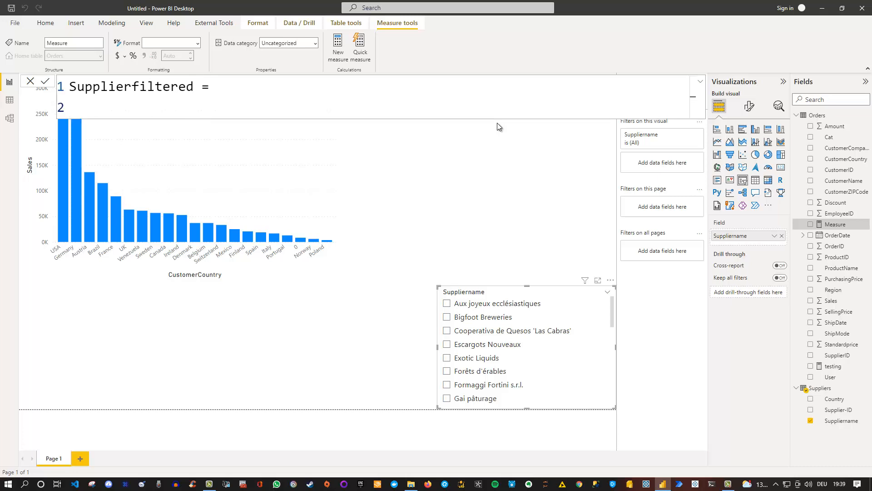
type("ISFILTERED(")
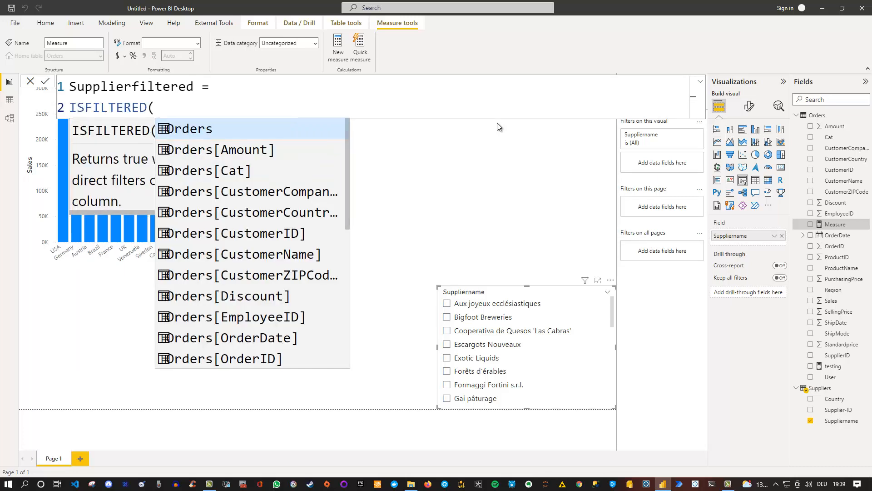
type("suppl")
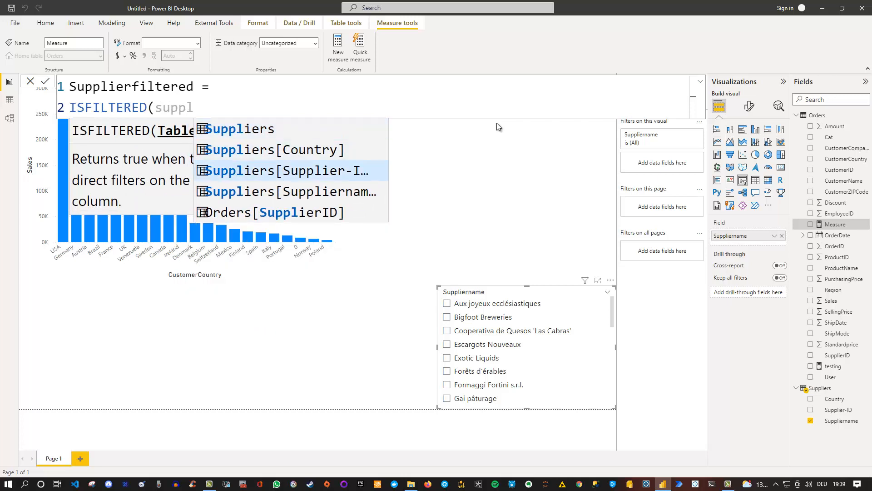
left_click(298, 191)
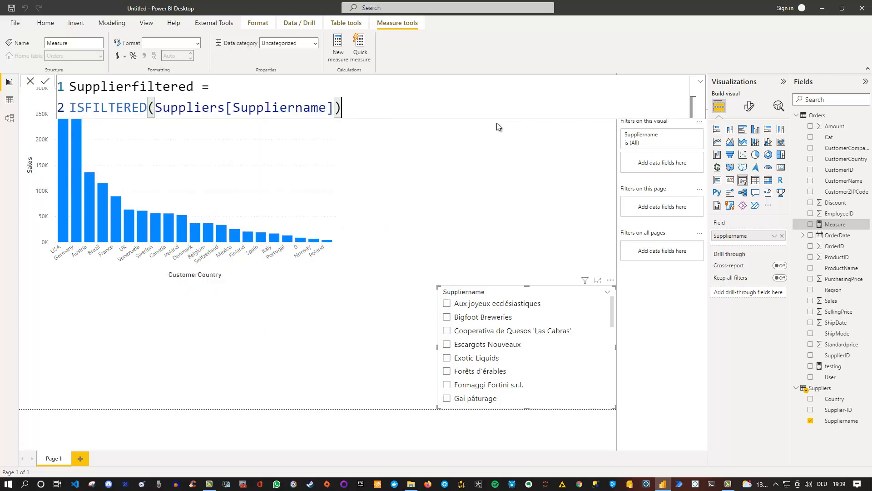
mouse_move(489, 158)
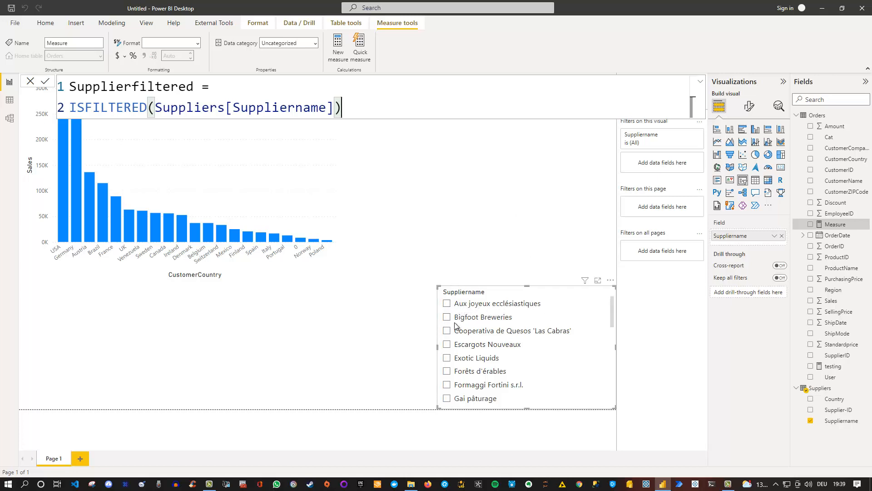
mouse_move(403, 258)
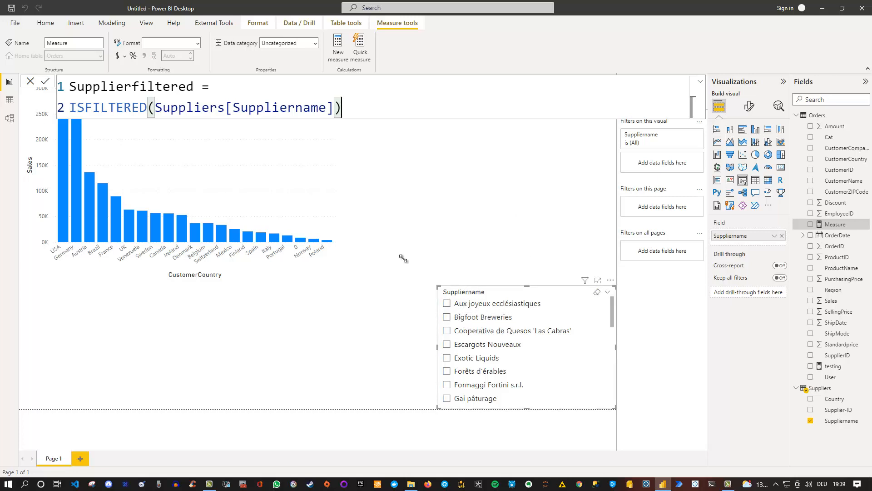
mouse_move(395, 191)
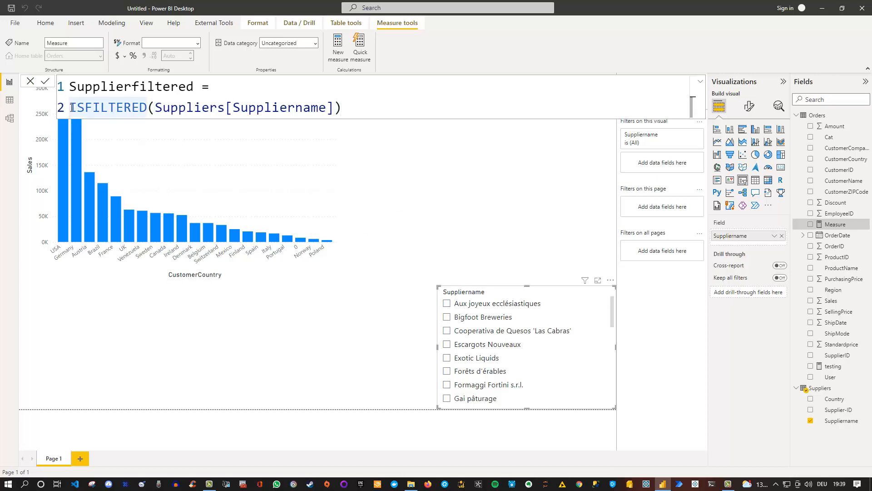
type("INT(")
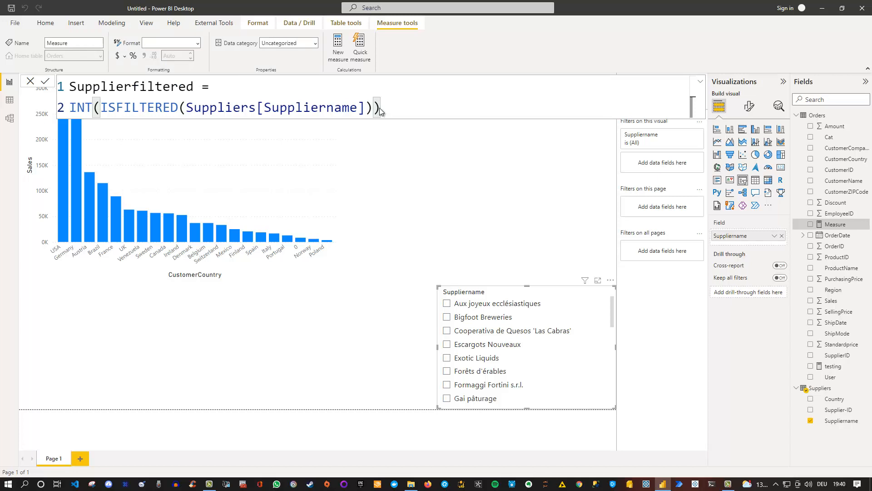
Step: Commit the measure, show it in a card, and test with two suppliers selected so it reads 1
left_click(46, 81)
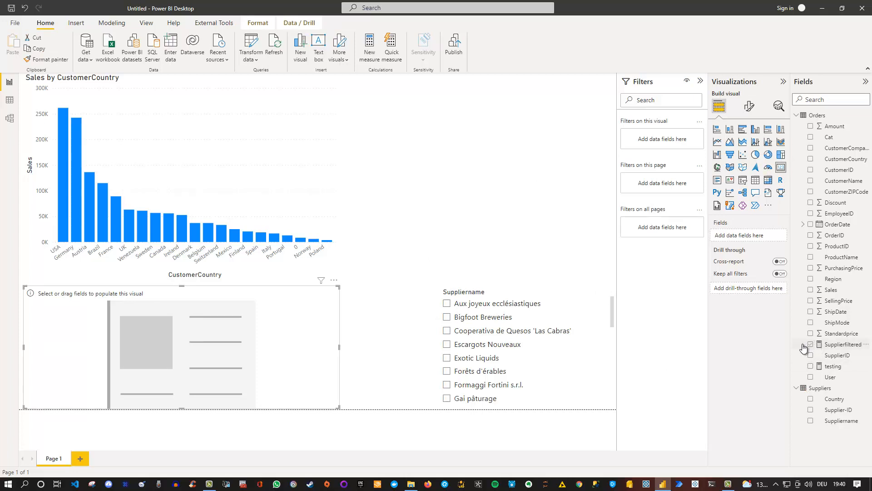
left_click(810, 343)
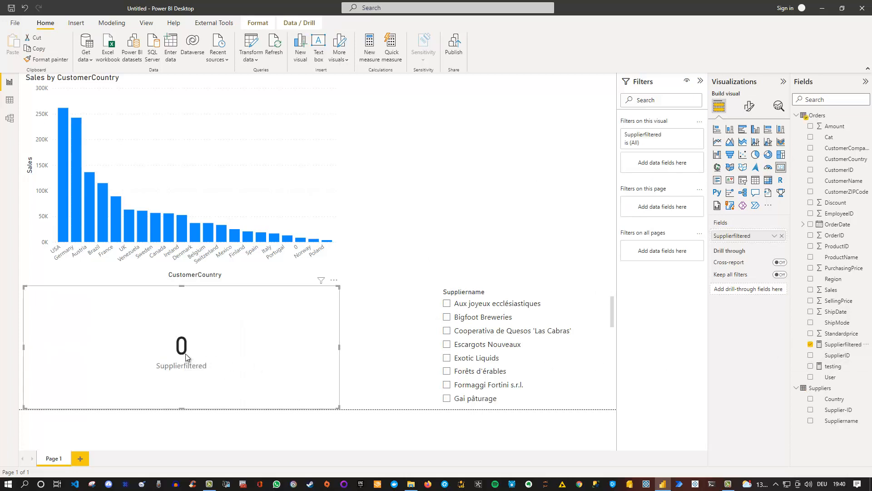
mouse_move(451, 308)
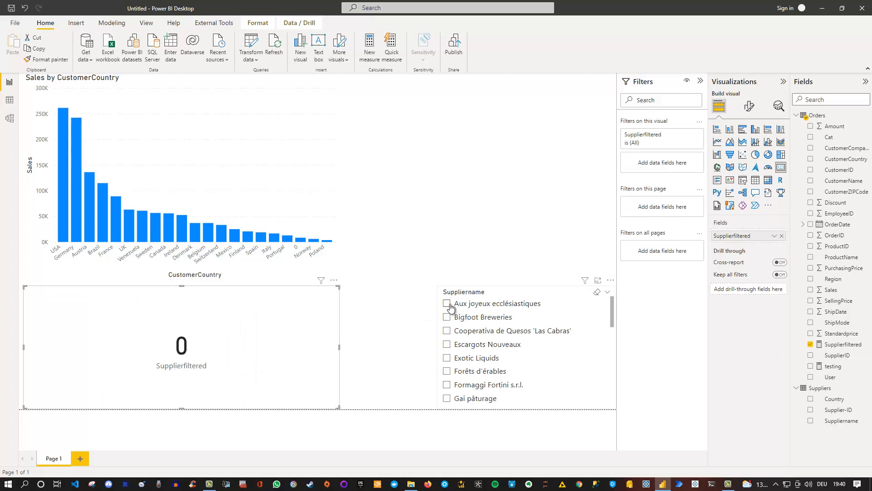
left_click(447, 303)
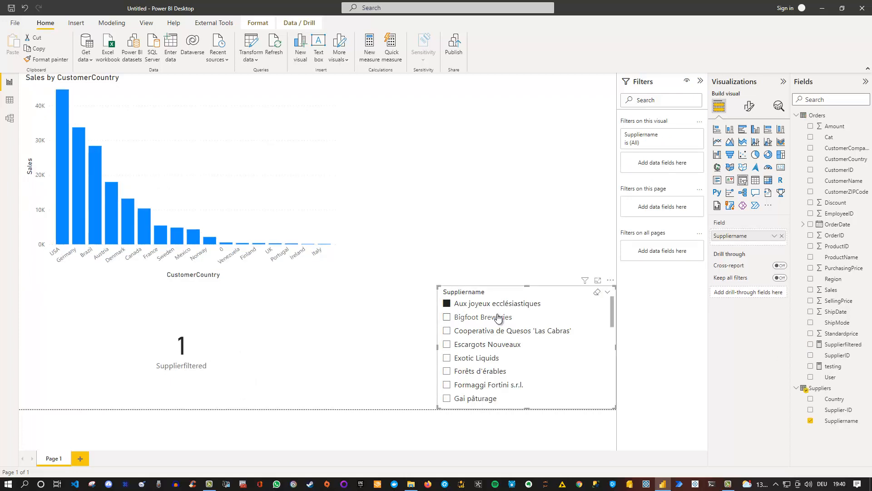
left_click(446, 331)
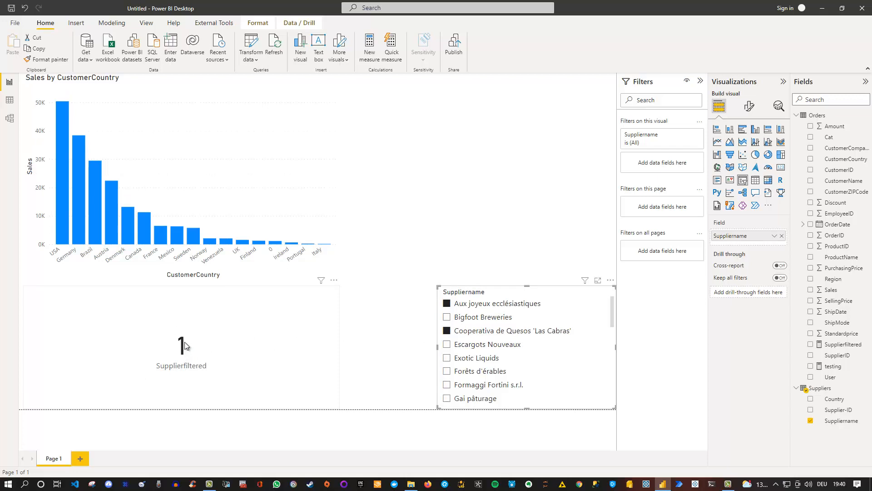
mouse_move(369, 307)
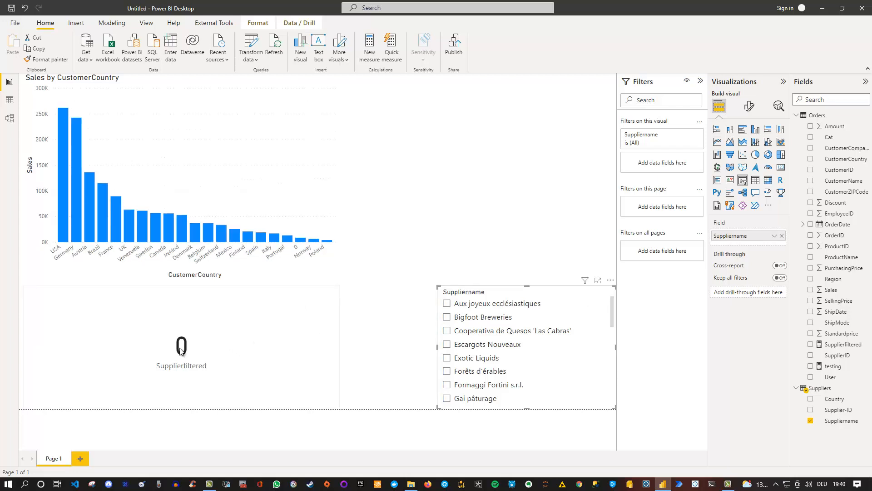
mouse_move(218, 362)
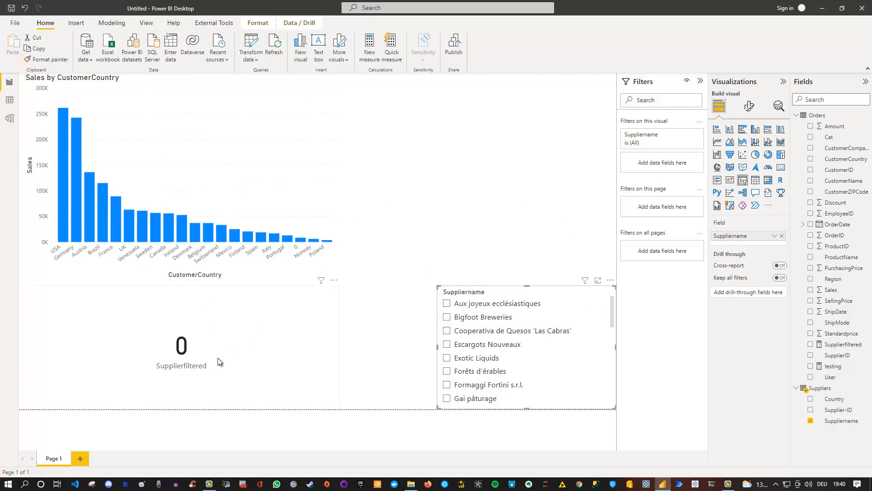
mouse_move(138, 130)
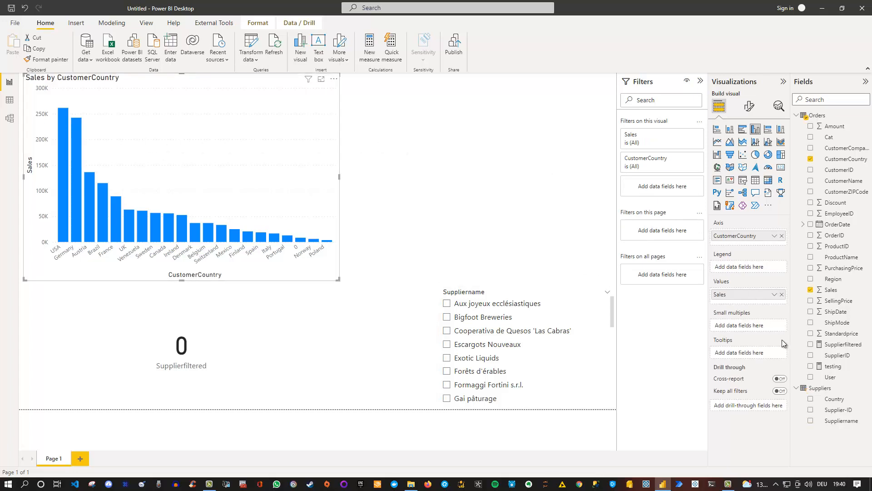
mouse_move(840, 348)
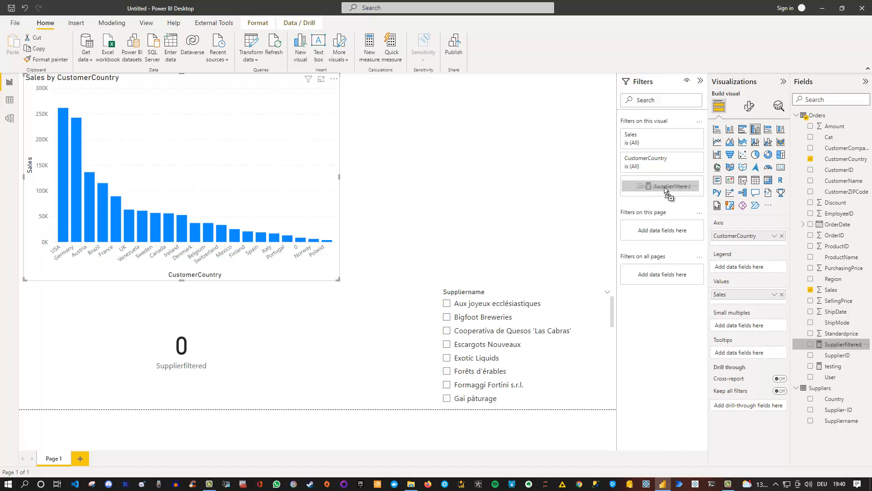
Step: Set the chart's Supplierfiltered visual filter condition to 'is' 1
left_click(660, 186)
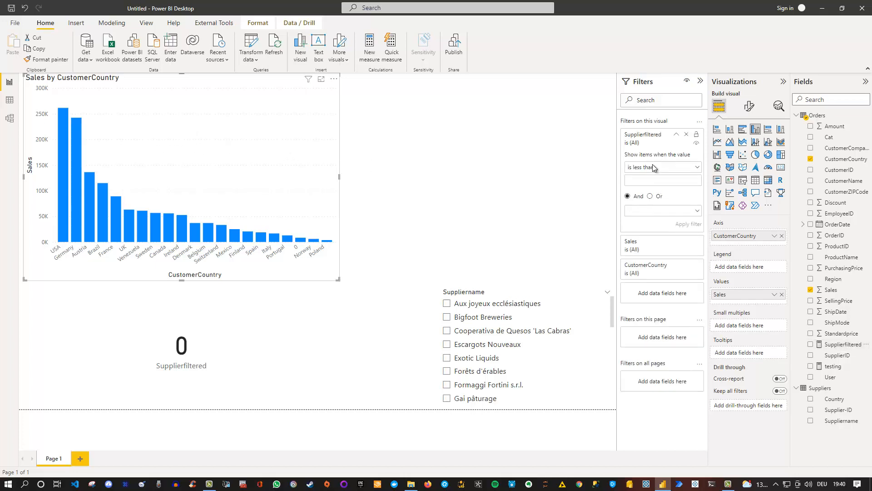
left_click(663, 167)
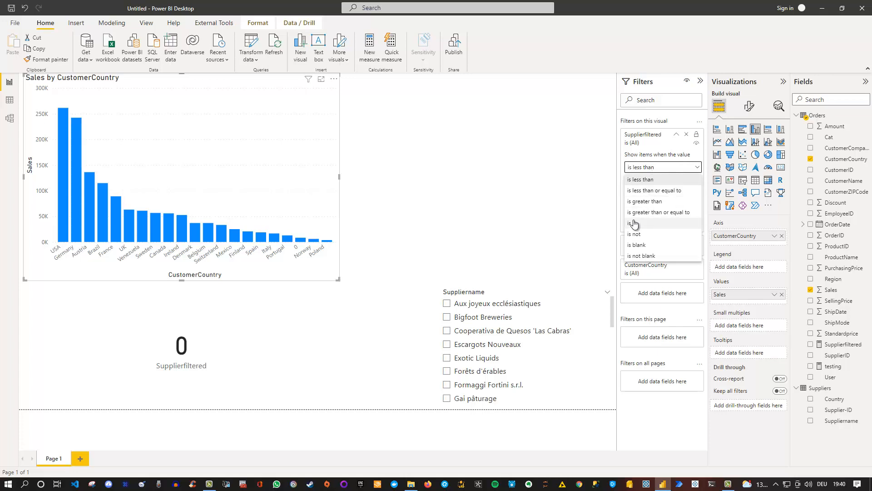
left_click(632, 223)
type("1")
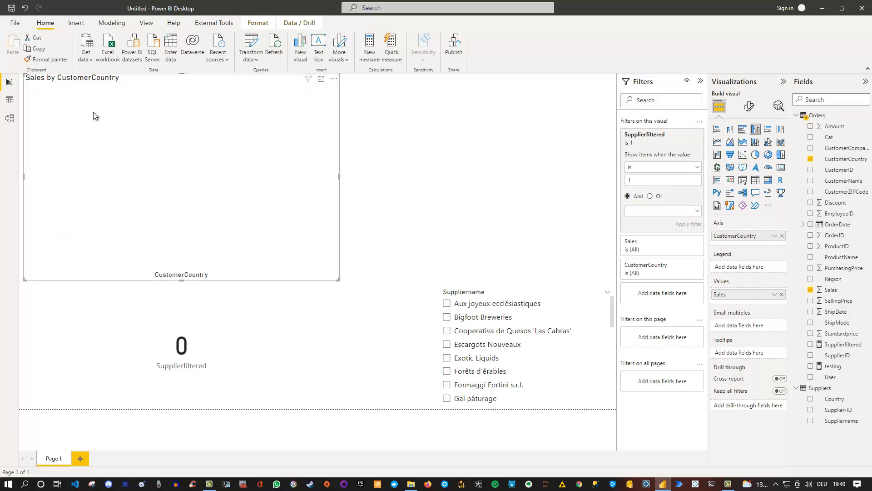
mouse_move(474, 372)
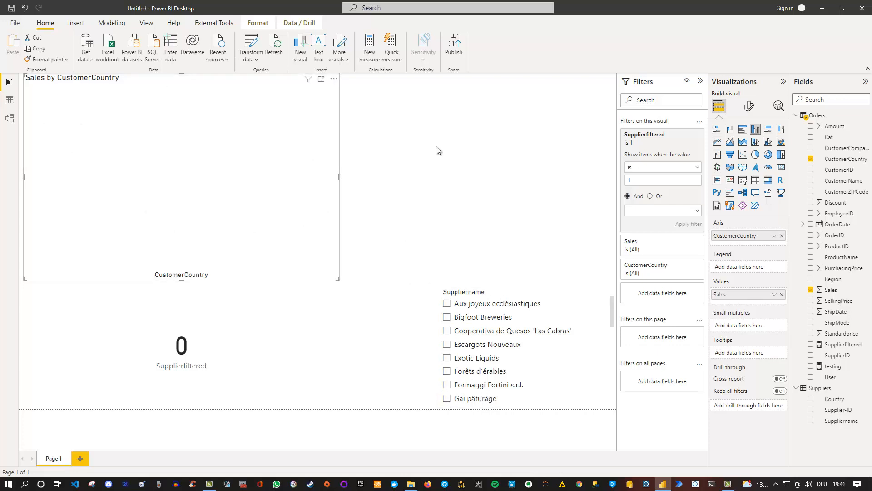
Step: Select Bigfoot Breweries, Cooperativa de Quesos 'Las Cabras' and Escargots Nouveaux in the slicer so the chart fills
left_click(447, 307)
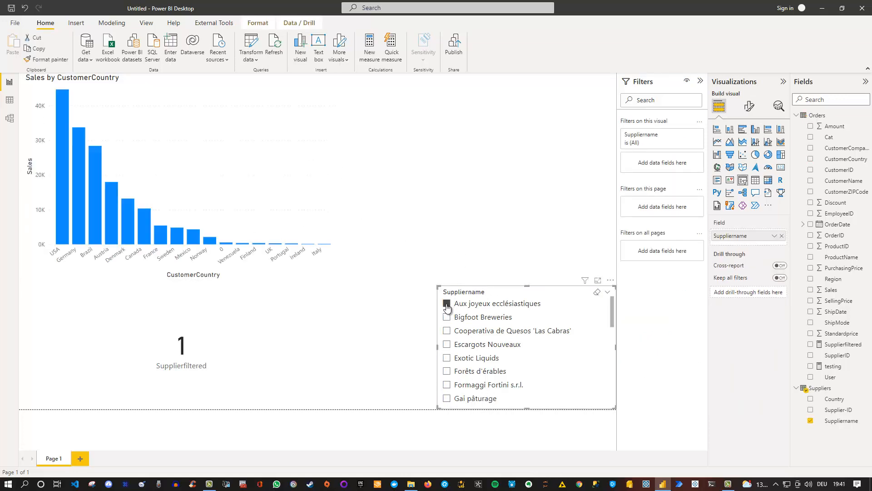
left_click(445, 316)
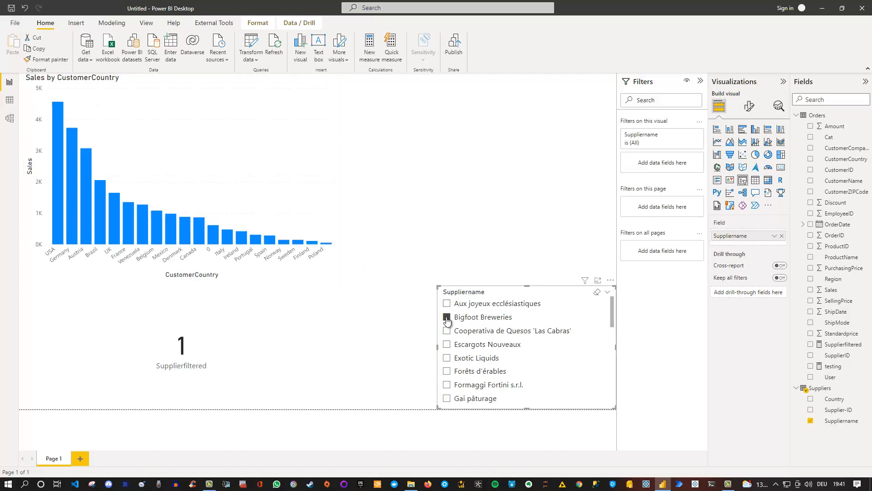
left_click(446, 331)
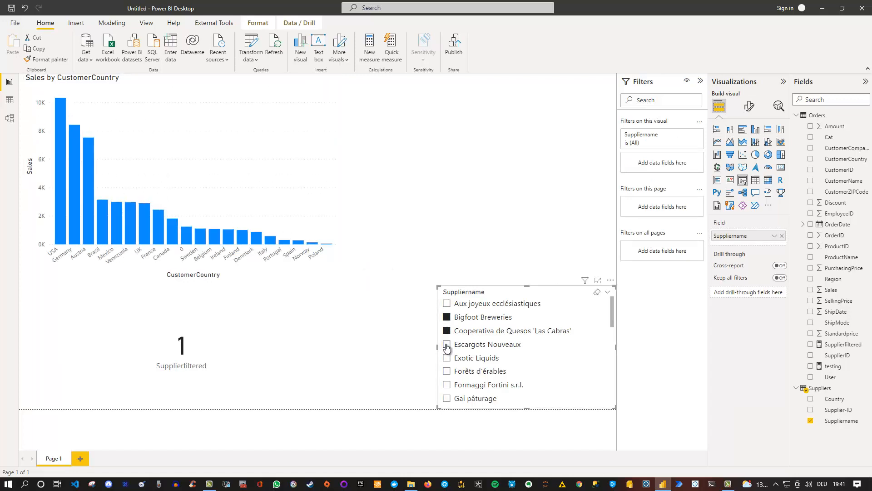
left_click(446, 331)
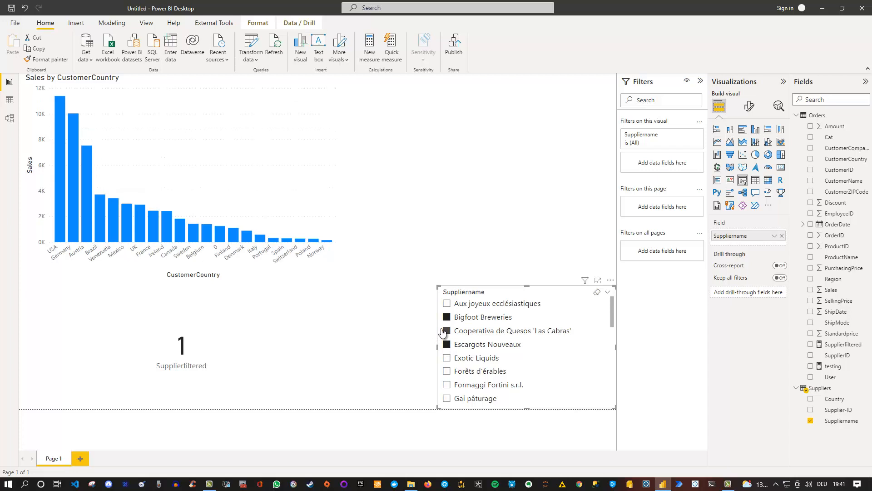
left_click(446, 343)
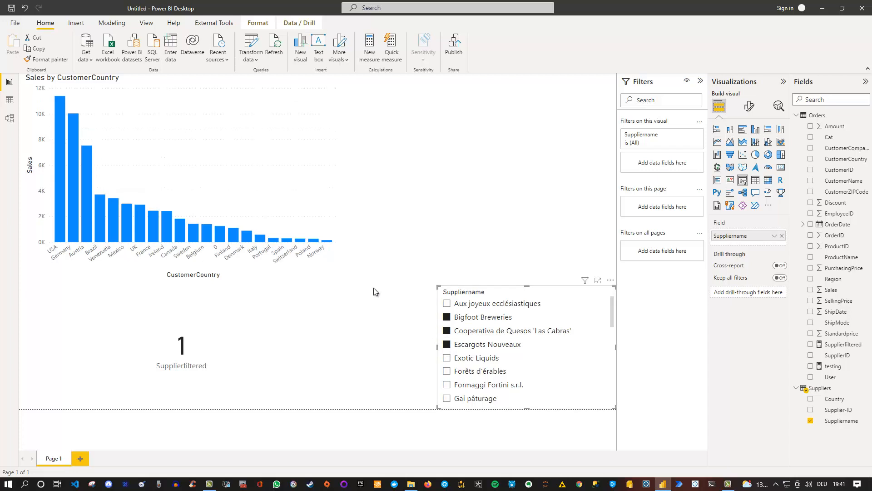